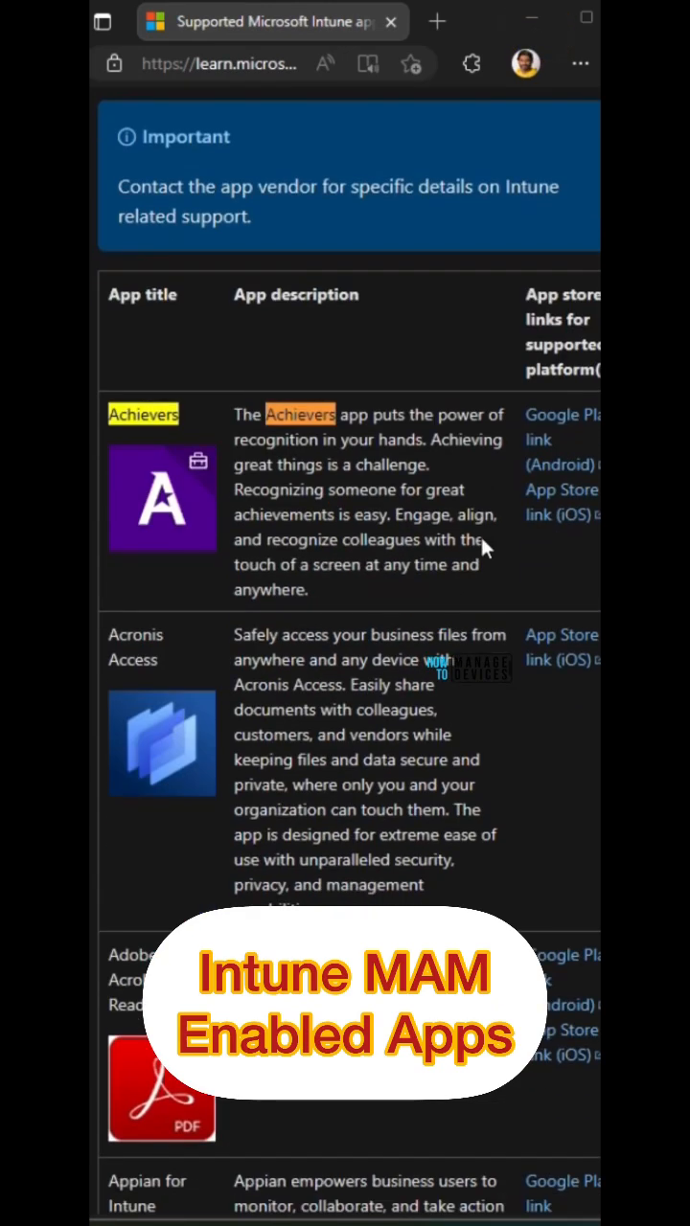
{"action": "scroll", "scroll_direction": "up", "scroll_amount": 3}
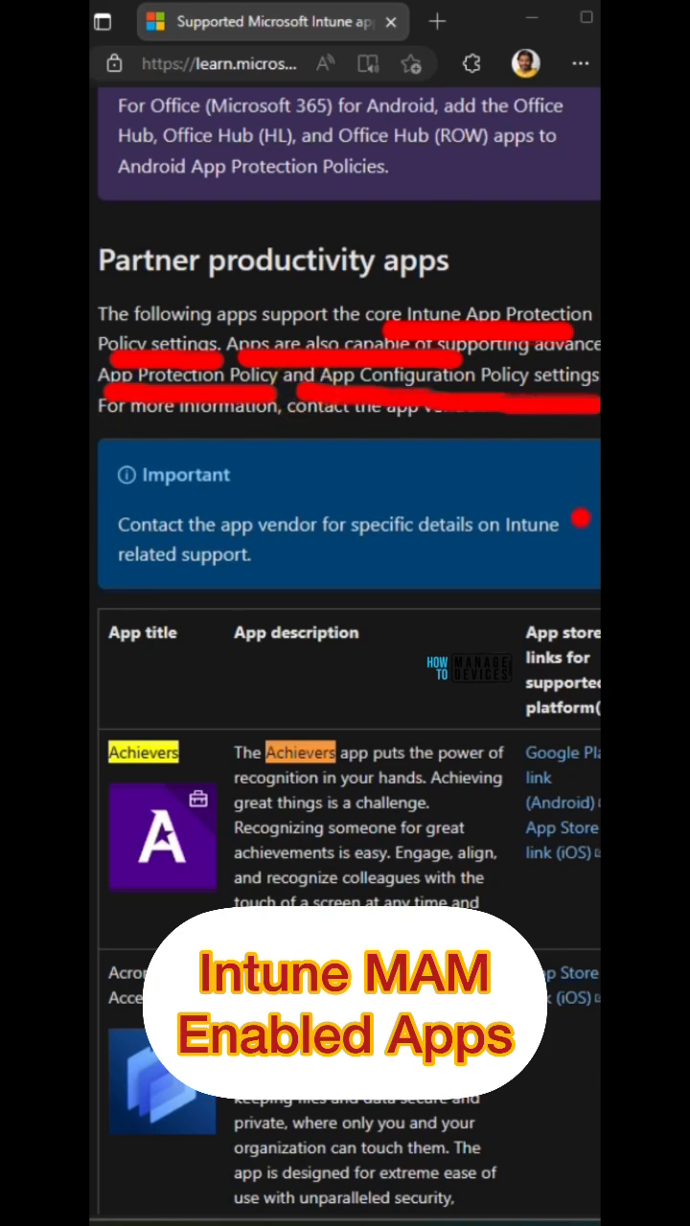
{"action": "scroll", "scroll_direction": "down", "scroll_amount": 3}
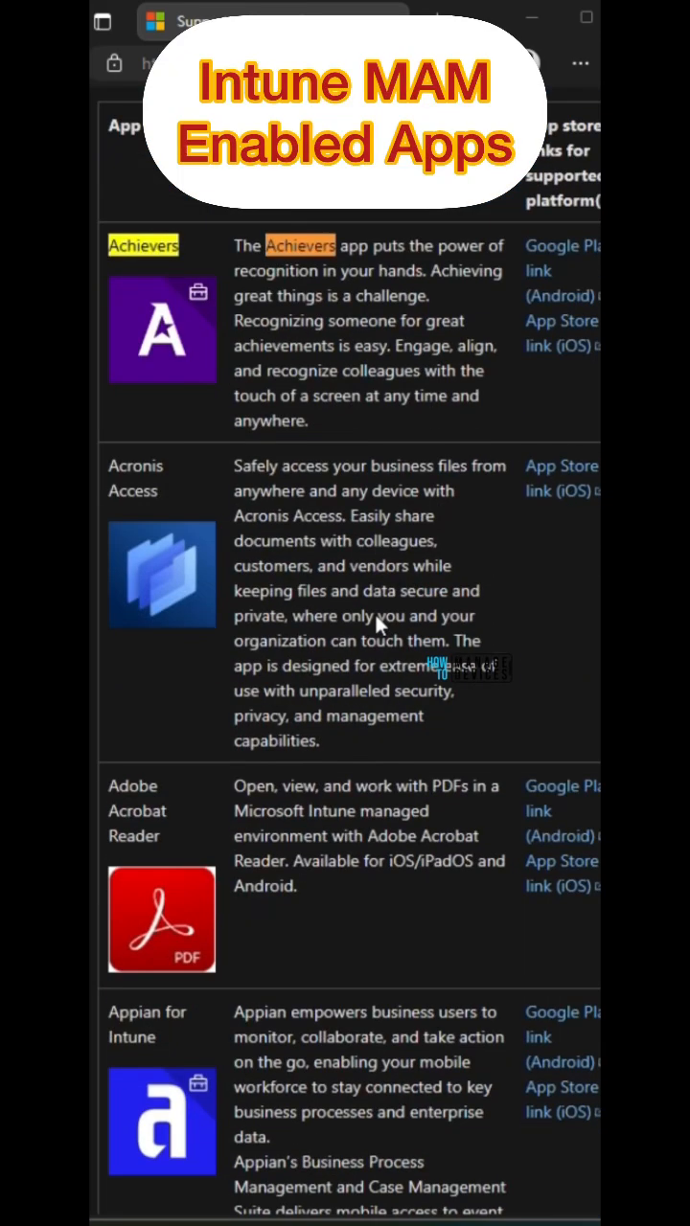
{"action": "scroll", "scroll_direction": "down", "scroll_amount": 3}
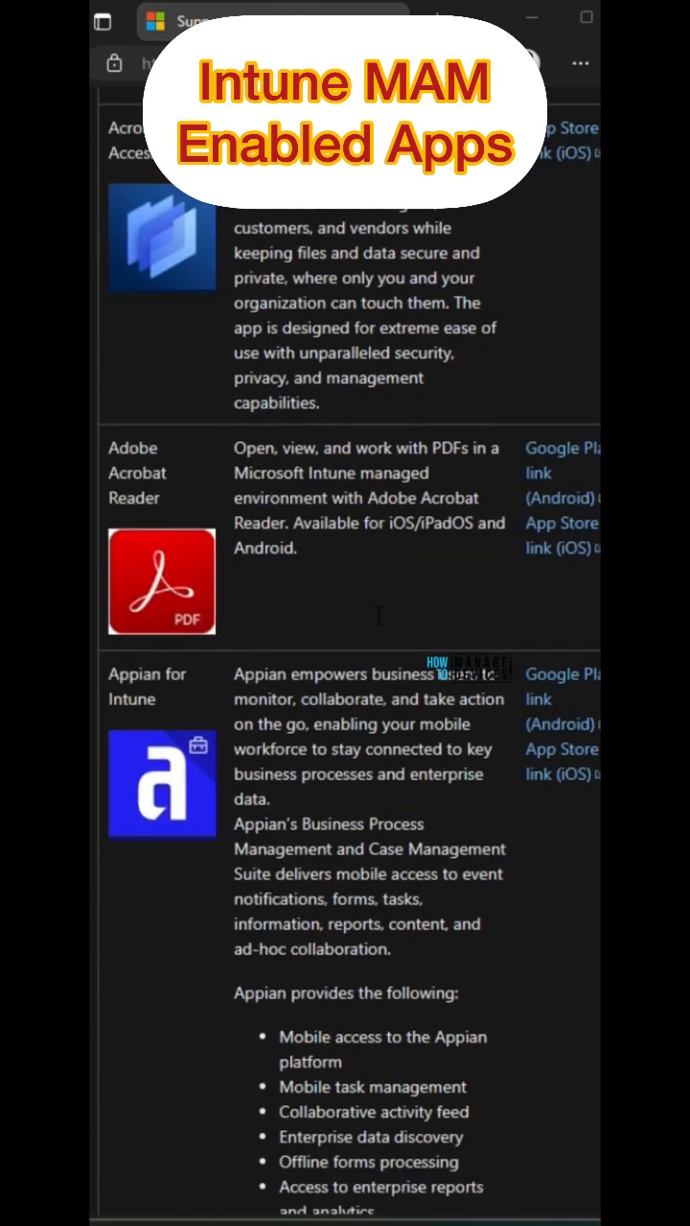
{"action": "scroll", "scroll_direction": "down", "scroll_amount": 3}
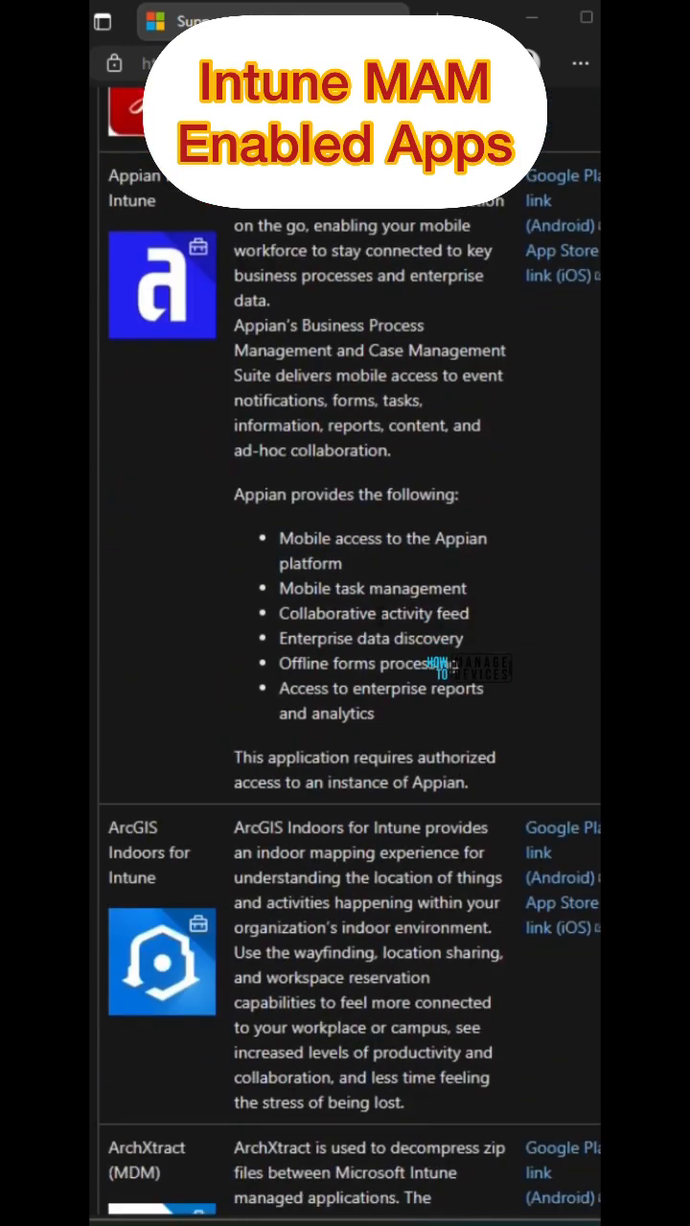
{"action": "scroll", "scroll_direction": "down", "scroll_amount": 3}
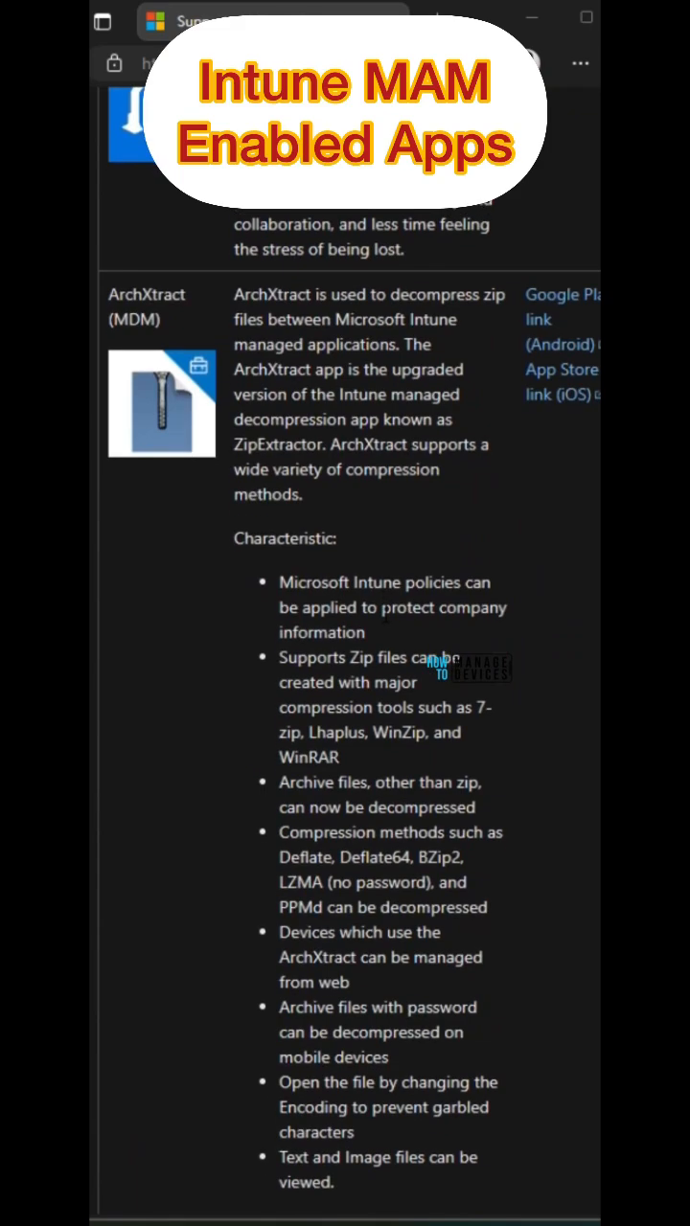
{"action": "scroll", "scroll_direction": "down", "scroll_amount": 3}
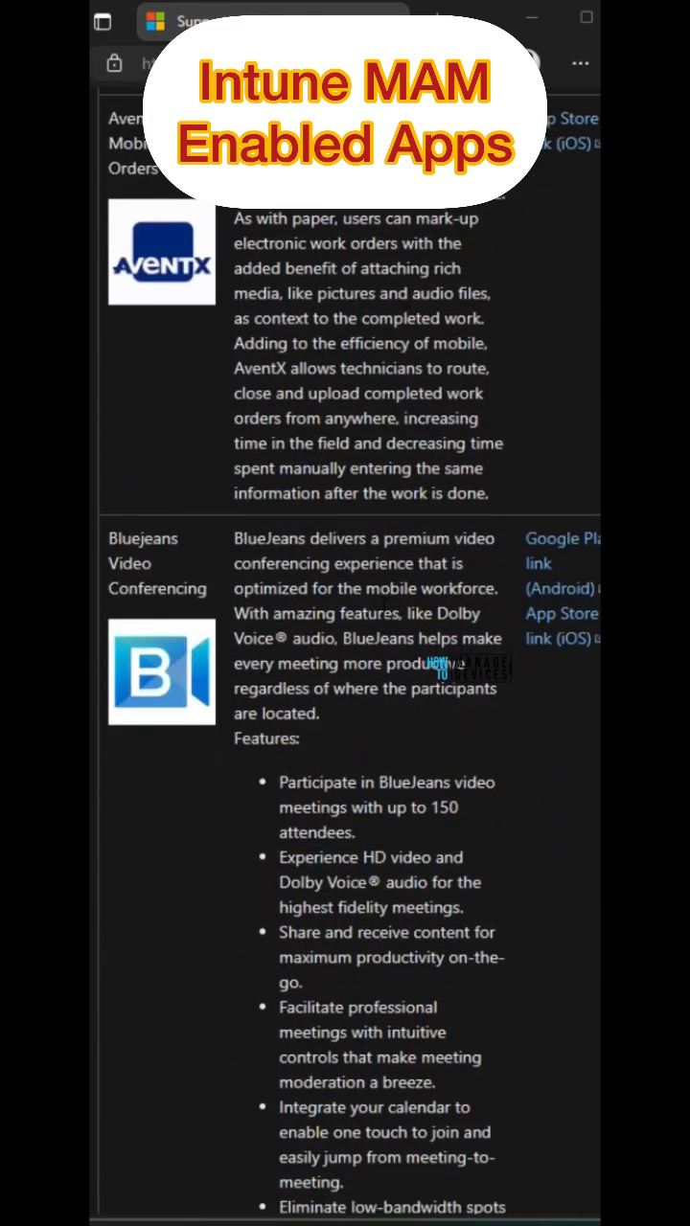
{"action": "scroll", "scroll_direction": "down", "scroll_amount": 3}
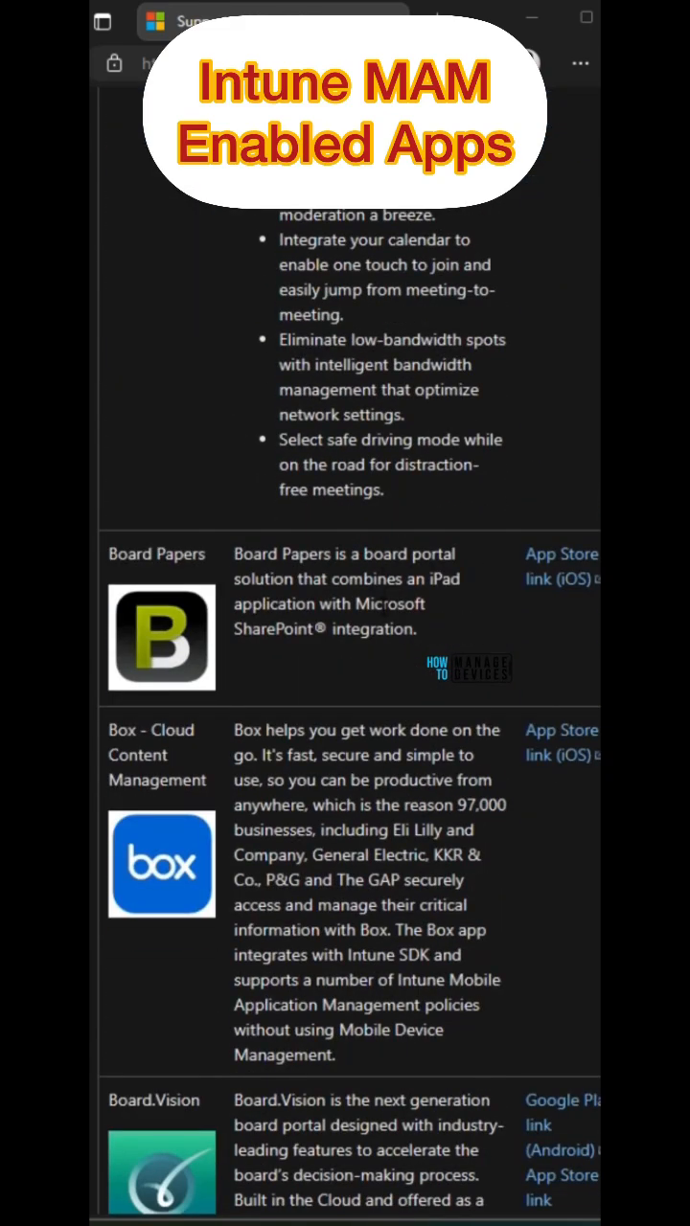
{"action": "scroll", "scroll_direction": "down", "scroll_amount": 3}
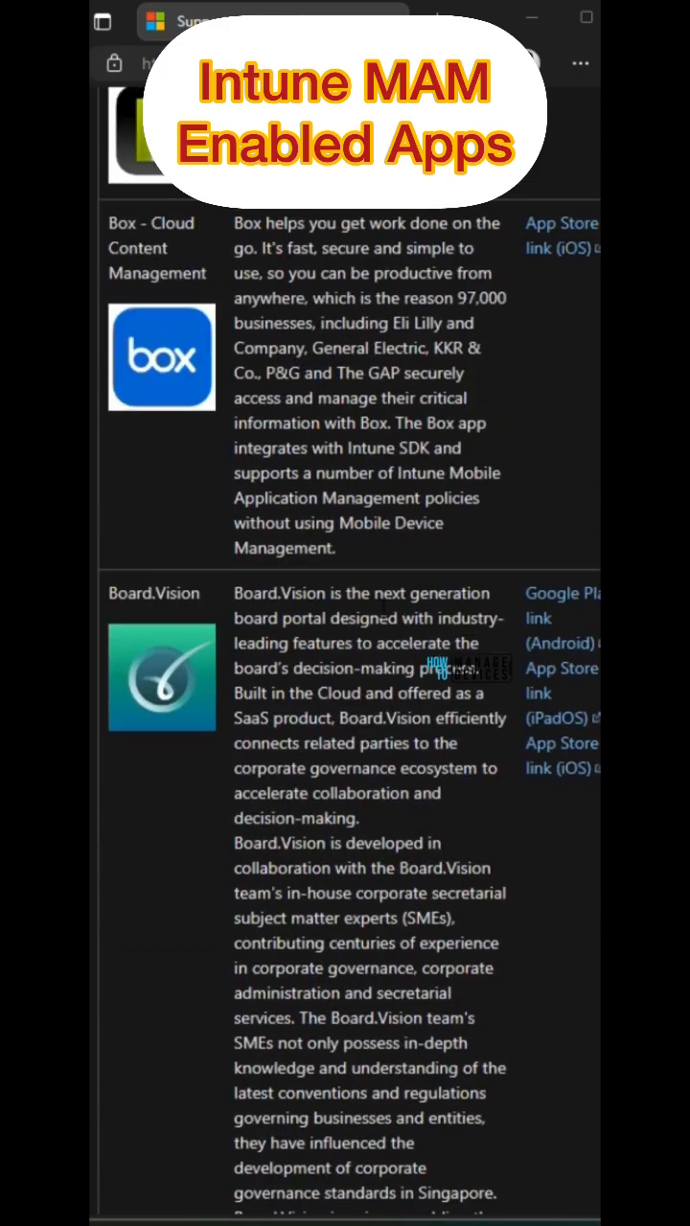
{"action": "scroll", "scroll_direction": "down", "scroll_amount": 3}
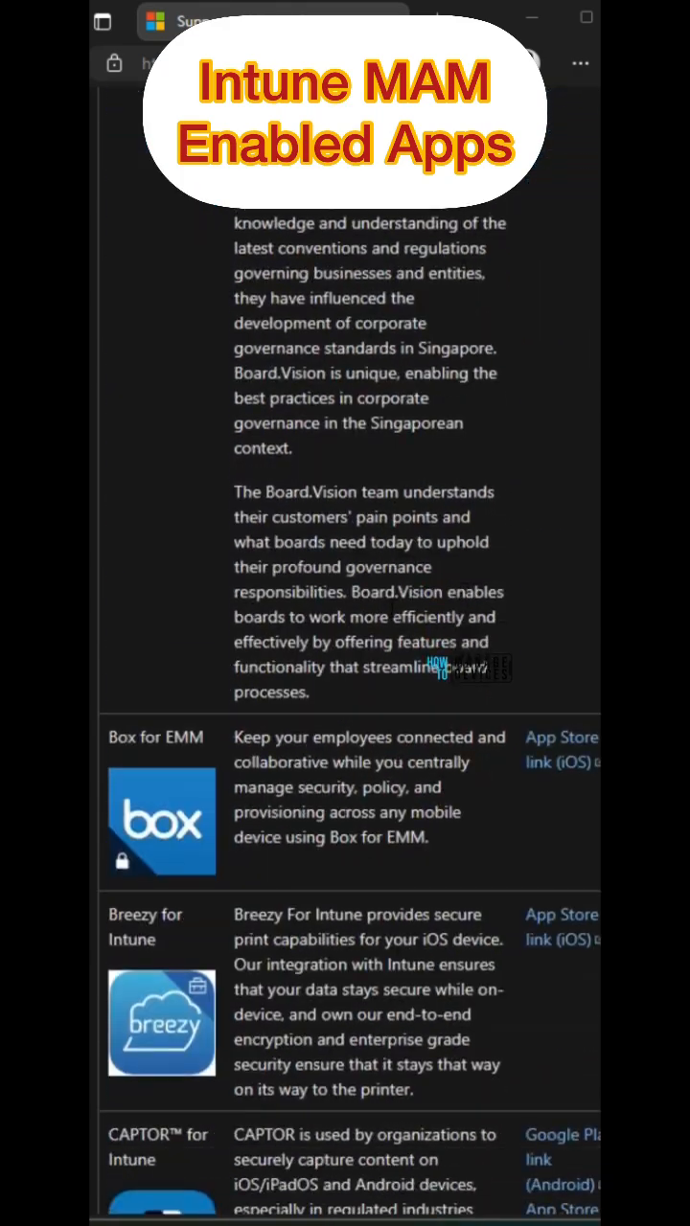
{"action": "scroll", "scroll_direction": "down", "scroll_amount": 3}
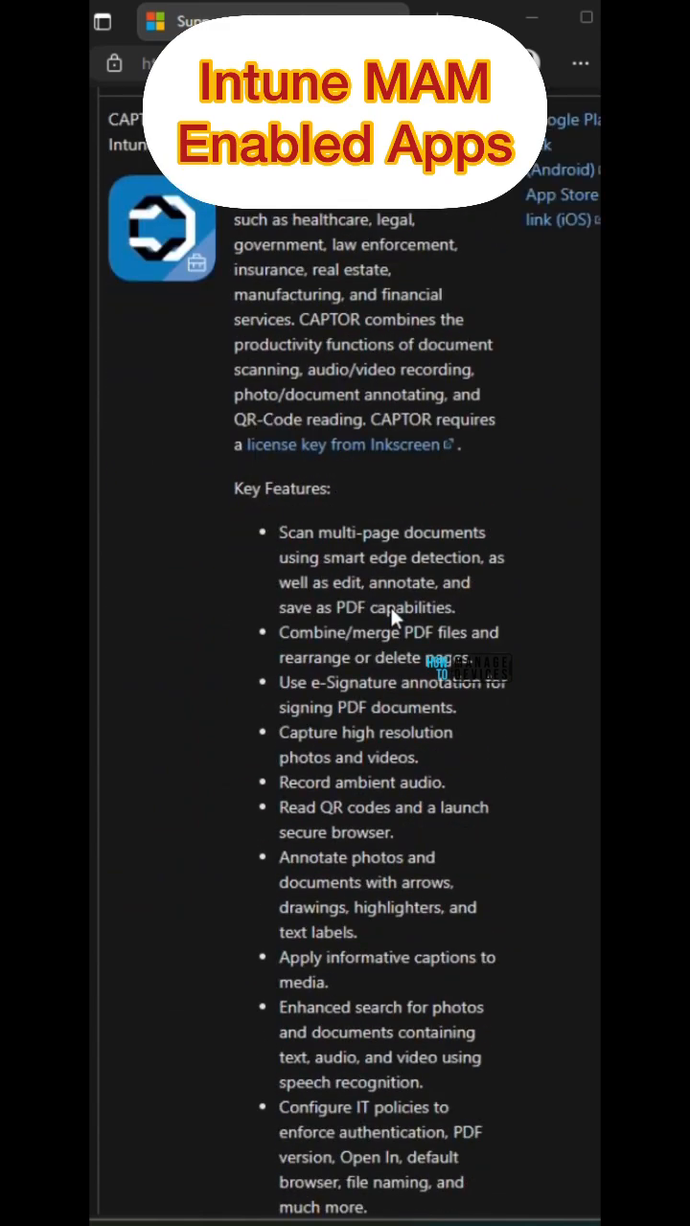
{"action": "scroll", "scroll_direction": "down", "scroll_amount": 3}
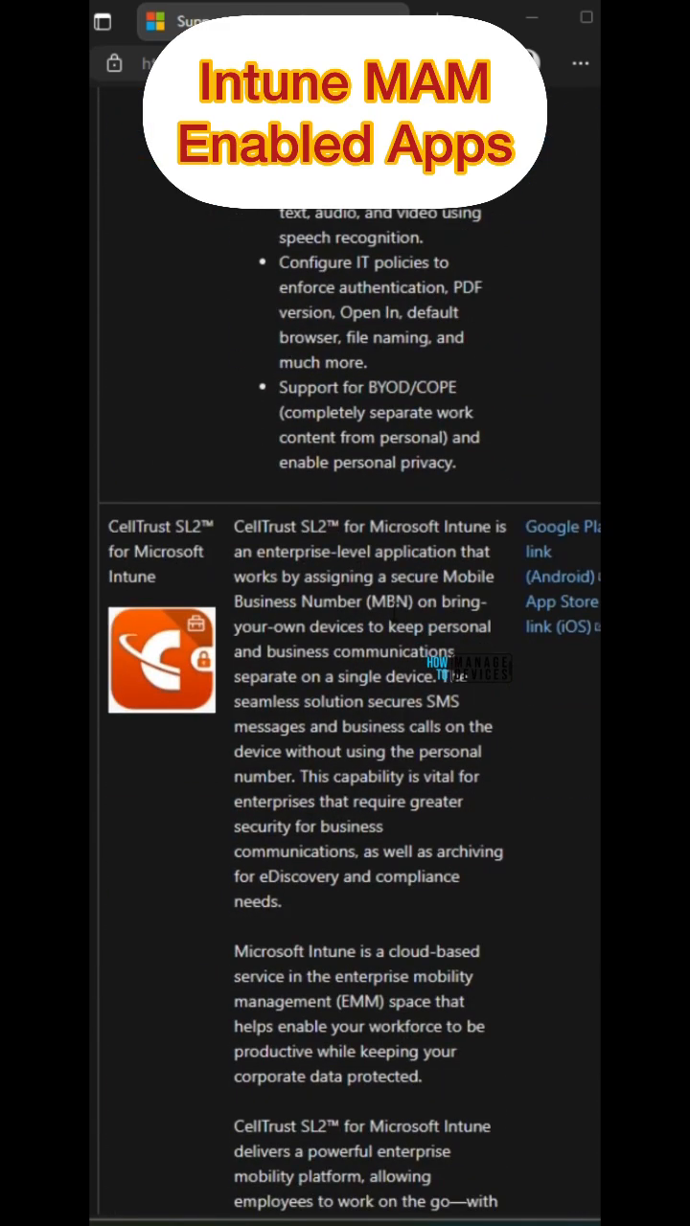
{"action": "scroll", "scroll_direction": "down", "scroll_amount": 3}
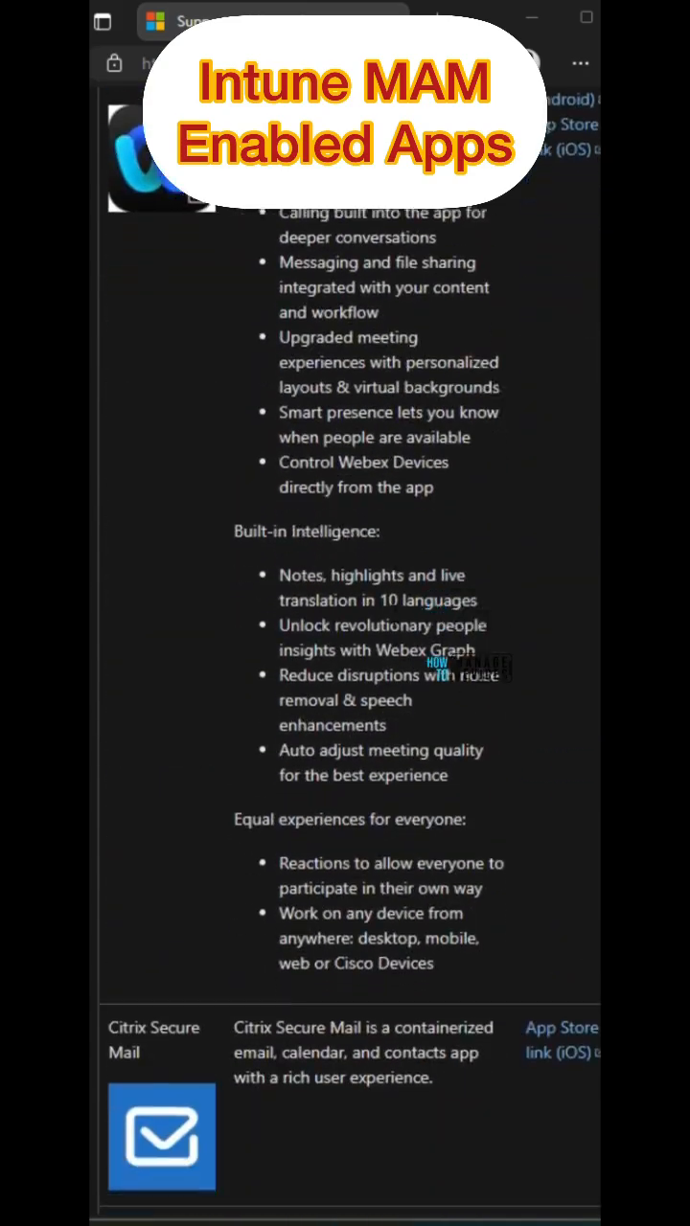